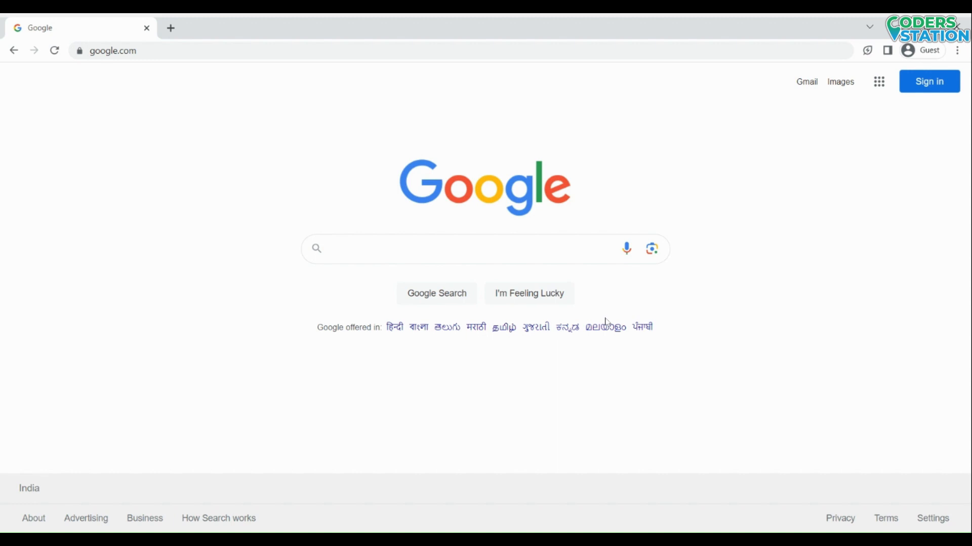
Search Google for 'online gdb c compiler' and open the OnlineGDB Online C Compiler result
{"action": "left_click", "coordinate": [429, 249]}
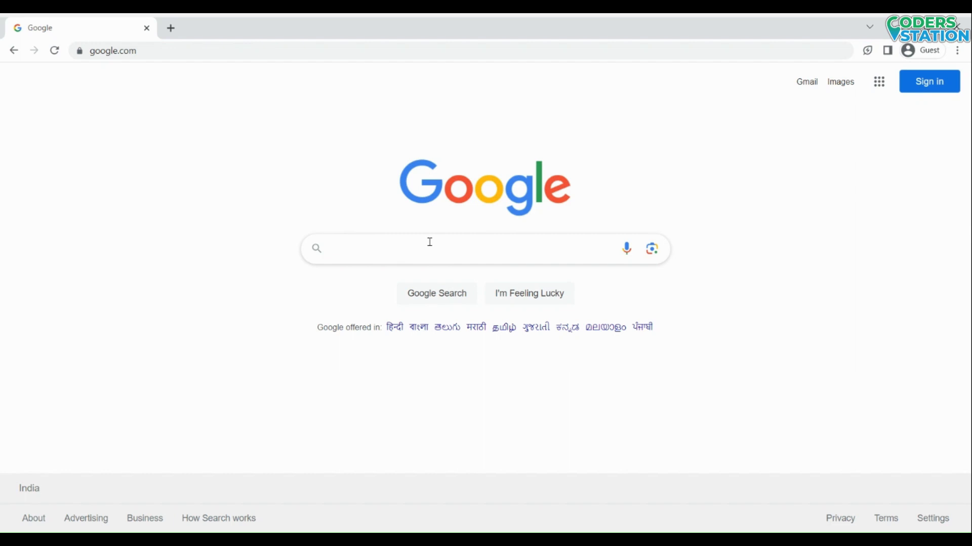
{"action": "type", "text": "online gdb c compiler"}
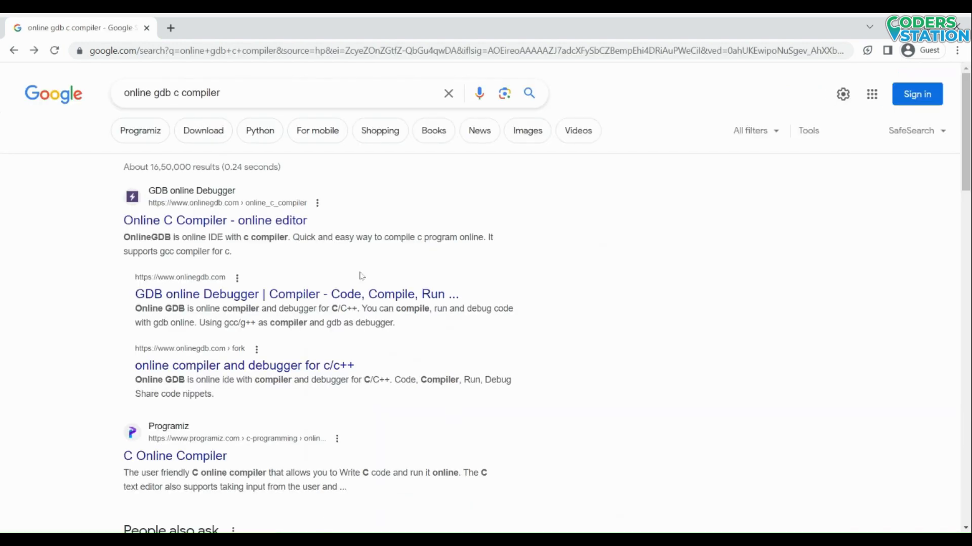
{"action": "mouse_move", "coordinate": [252, 233]}
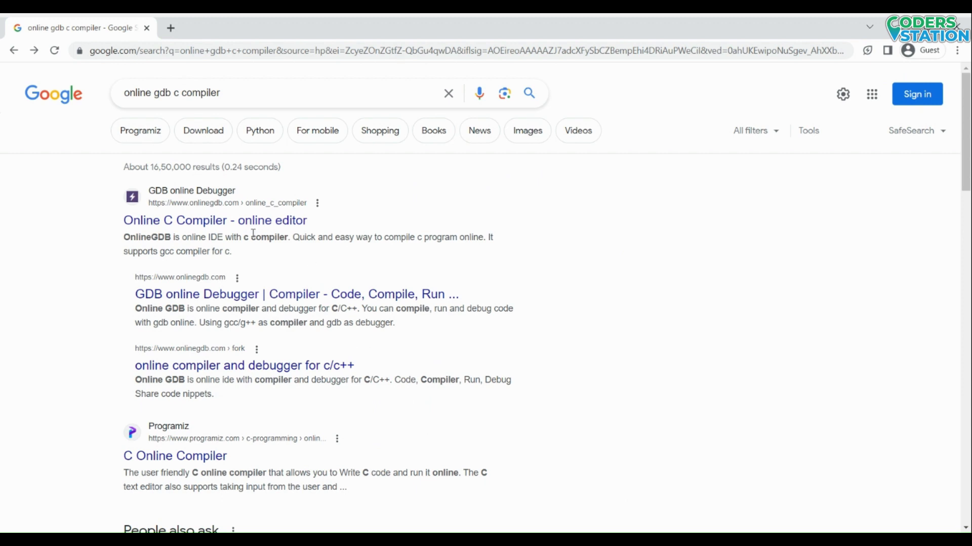
{"action": "mouse_move", "coordinate": [215, 220]}
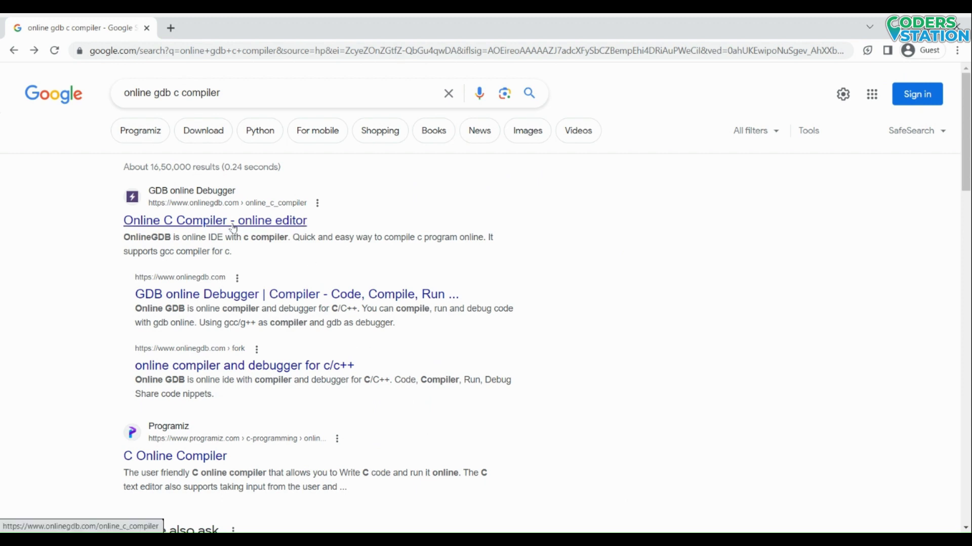
{"action": "left_click", "coordinate": [214, 219]}
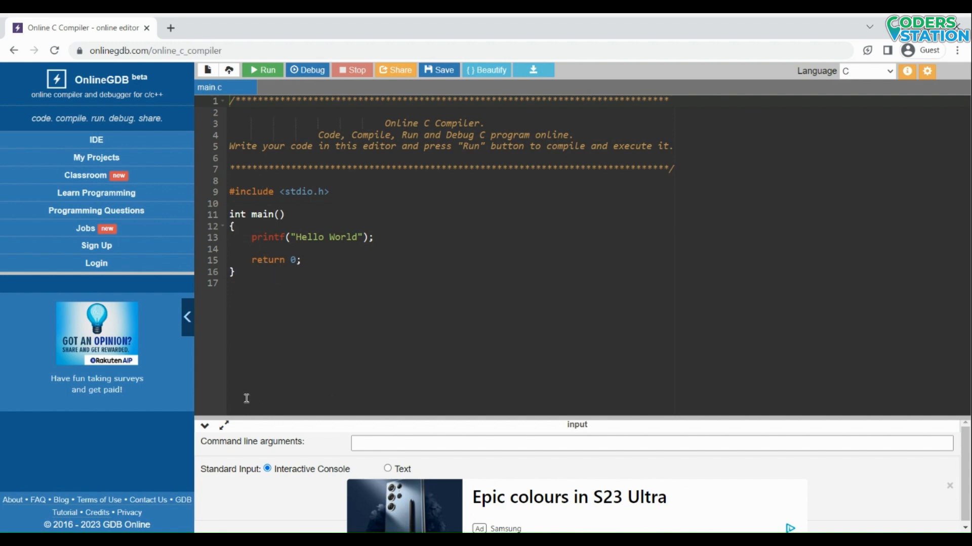
{"action": "mouse_move", "coordinate": [214, 381]}
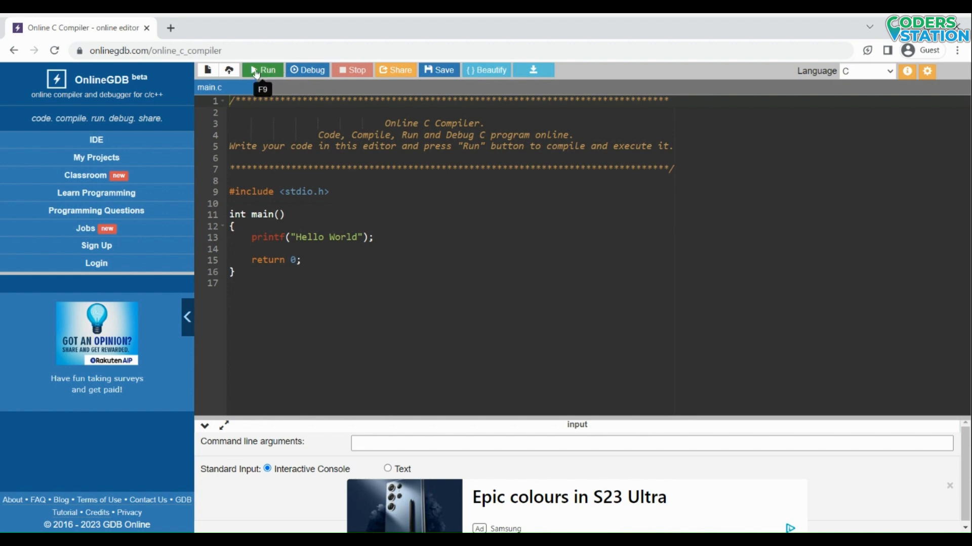
{"action": "mouse_move", "coordinate": [254, 74]}
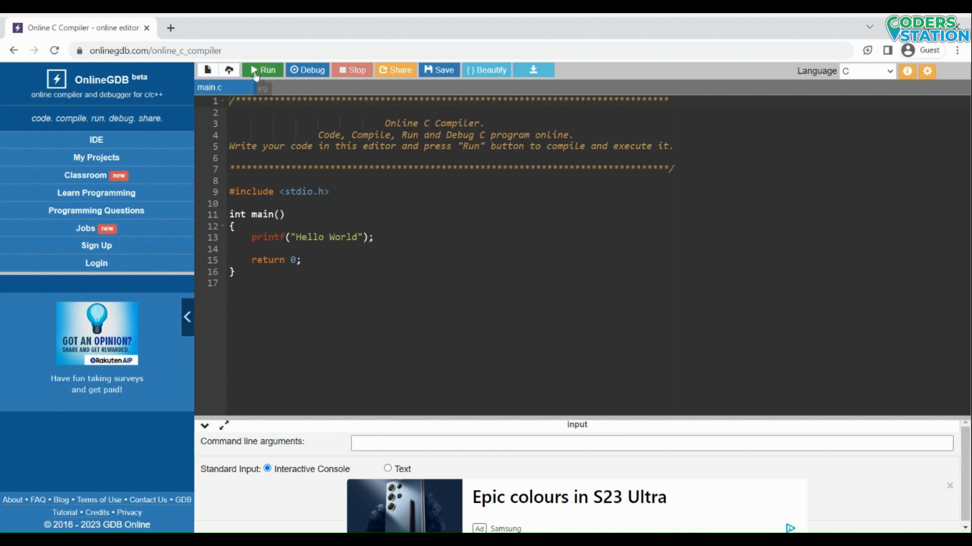
{"action": "mouse_move", "coordinate": [376, 327]}
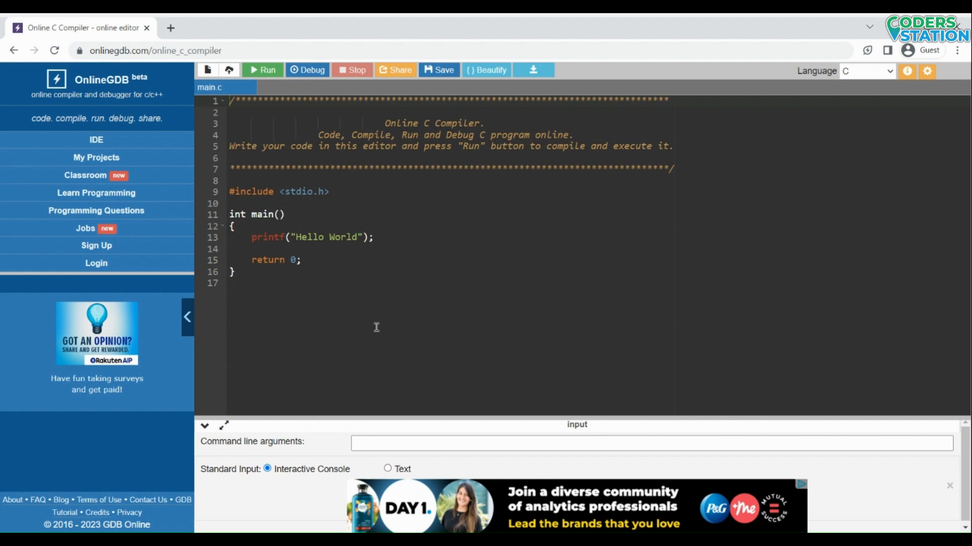
{"action": "mouse_move", "coordinate": [357, 237]}
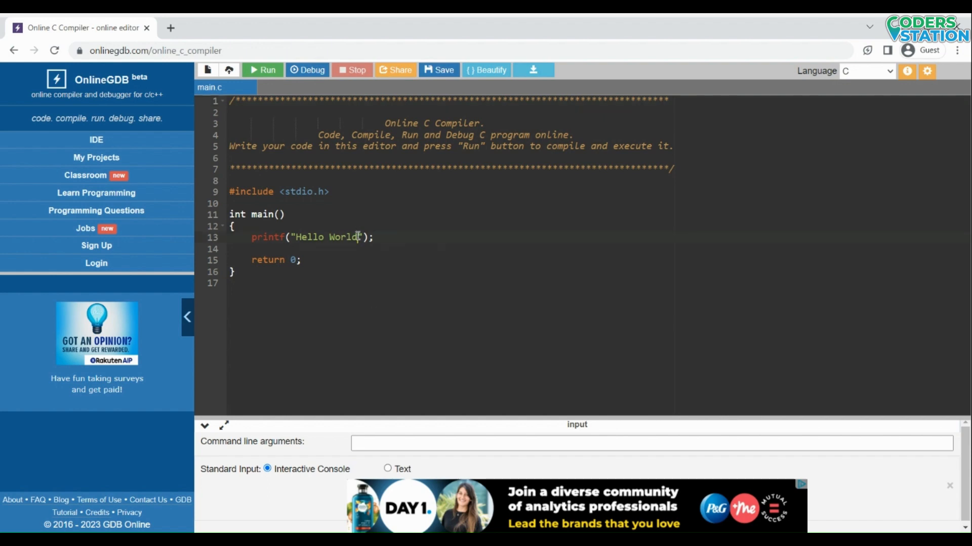
Replace 'Hello World' in printf with 'Welcome to Coders Station' and run the program
{"action": "double_click", "coordinate": [325, 236]}
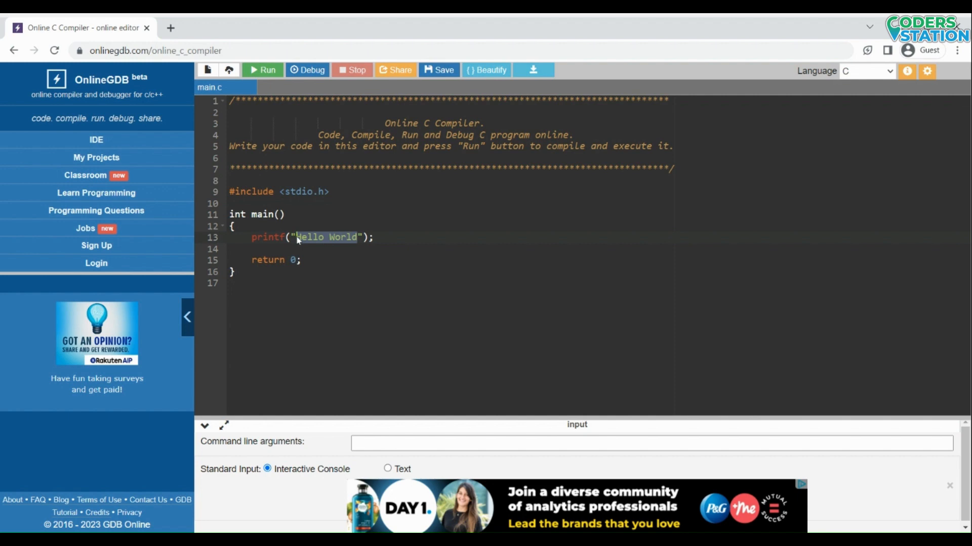
{"action": "type", "text": "Welcome"}
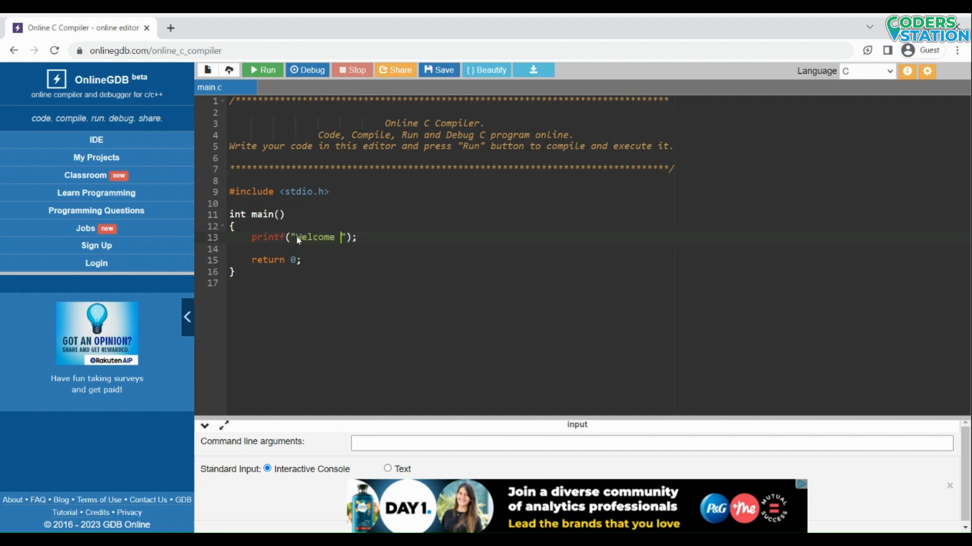
{"action": "type", "text": "to Coders"}
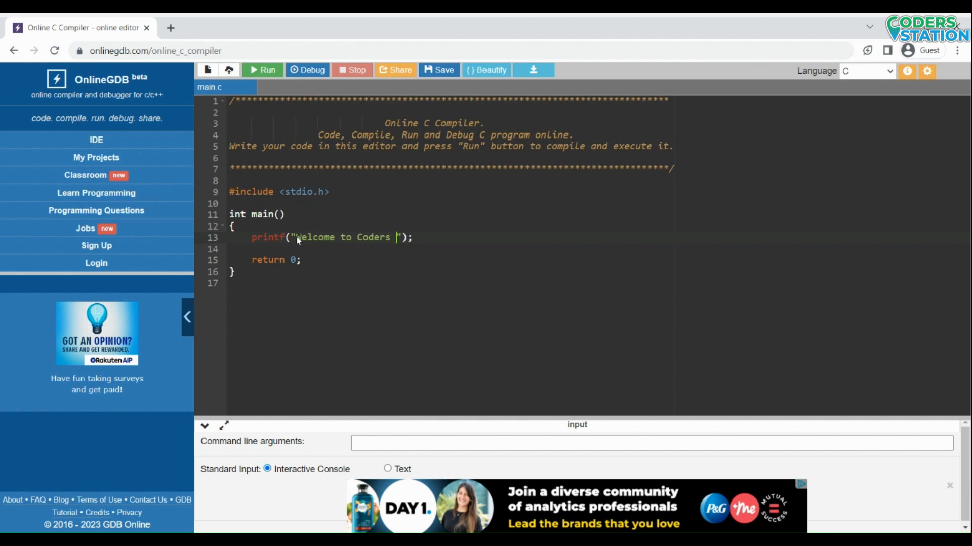
{"action": "type", "text": "Station"}
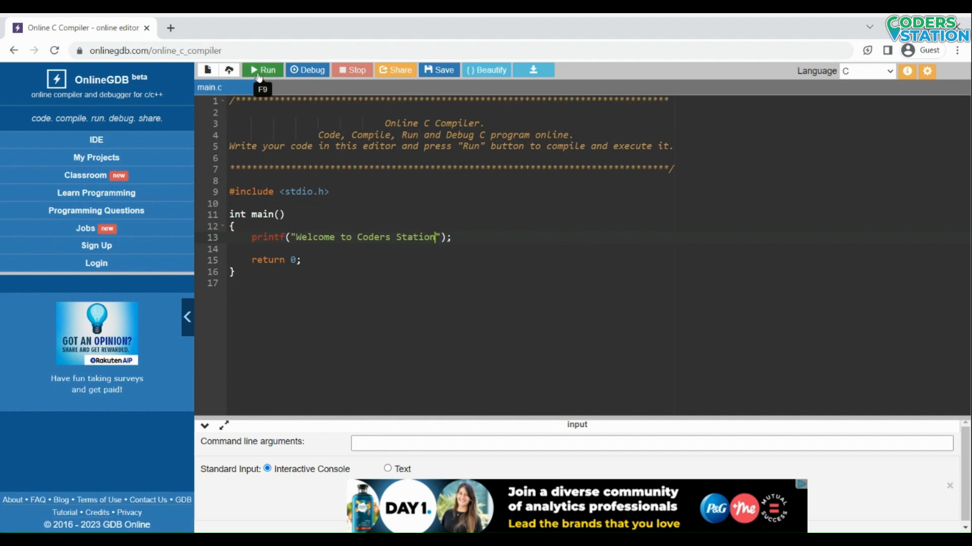
{"action": "left_click", "coordinate": [263, 70]}
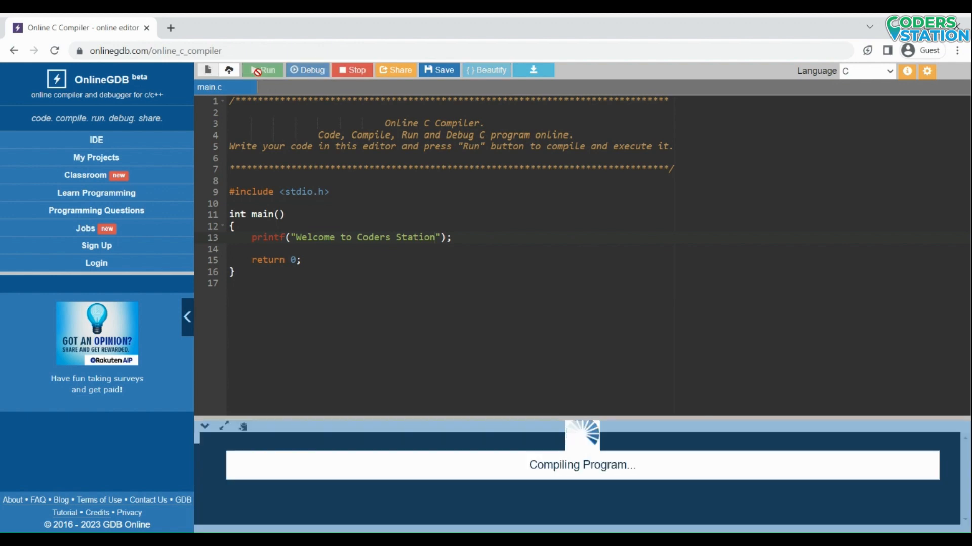